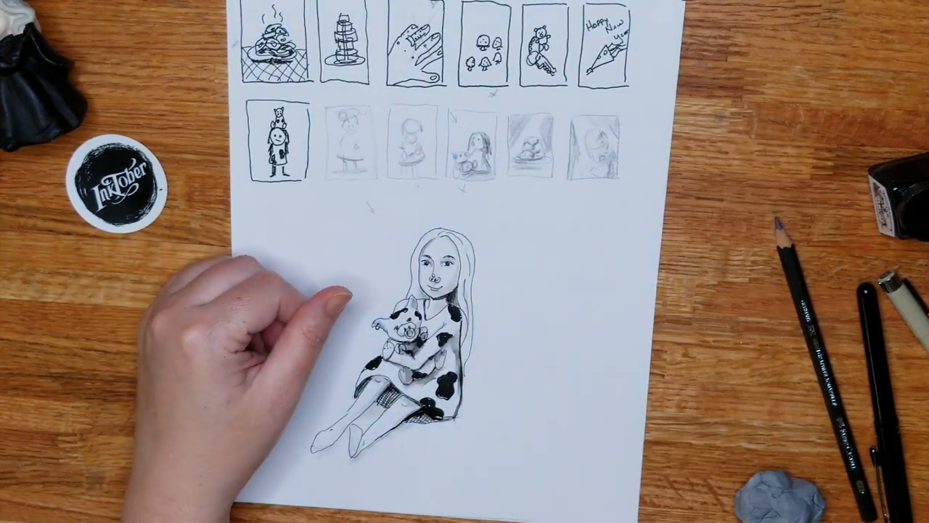
{"action": "mouse_move", "coordinate": [472, 305]}
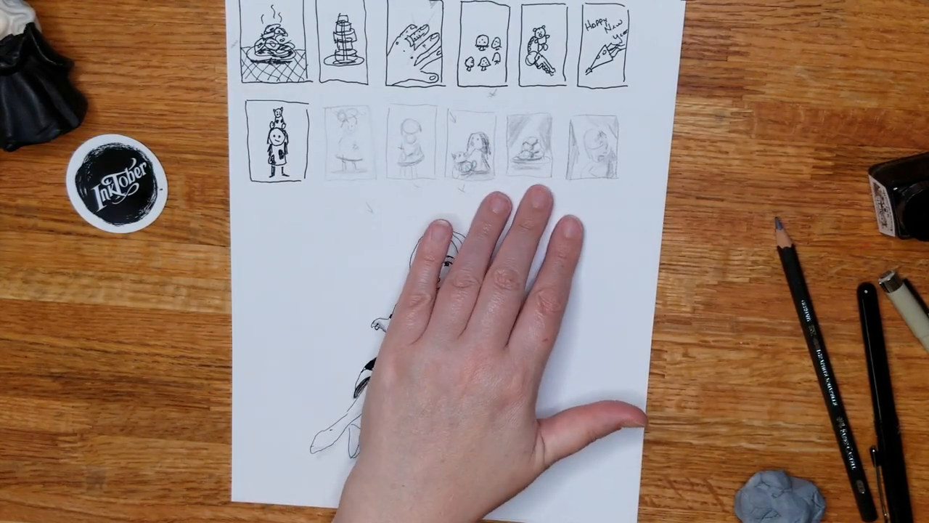